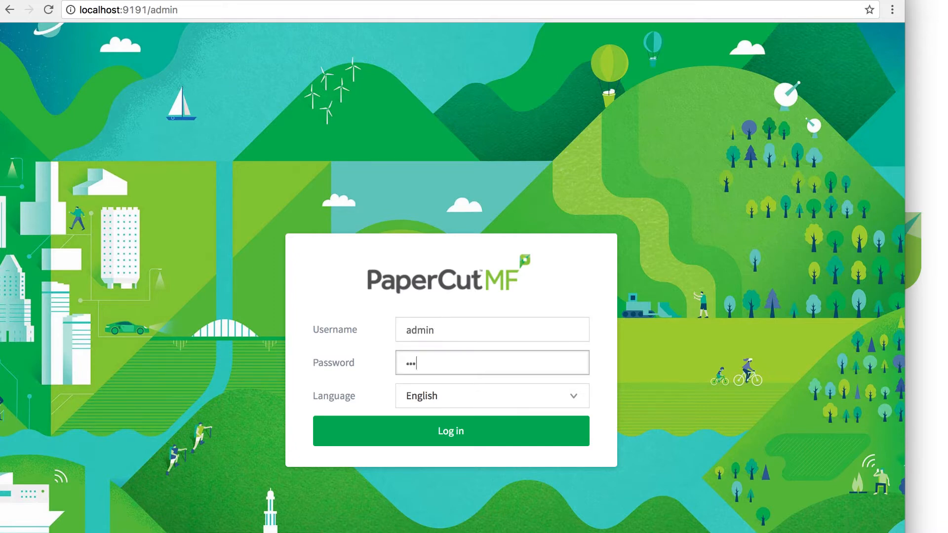
Step: Sign in as admin and scroll Options > General to the user refund request settings
{"action": "left_click", "coordinate": [450, 431]}
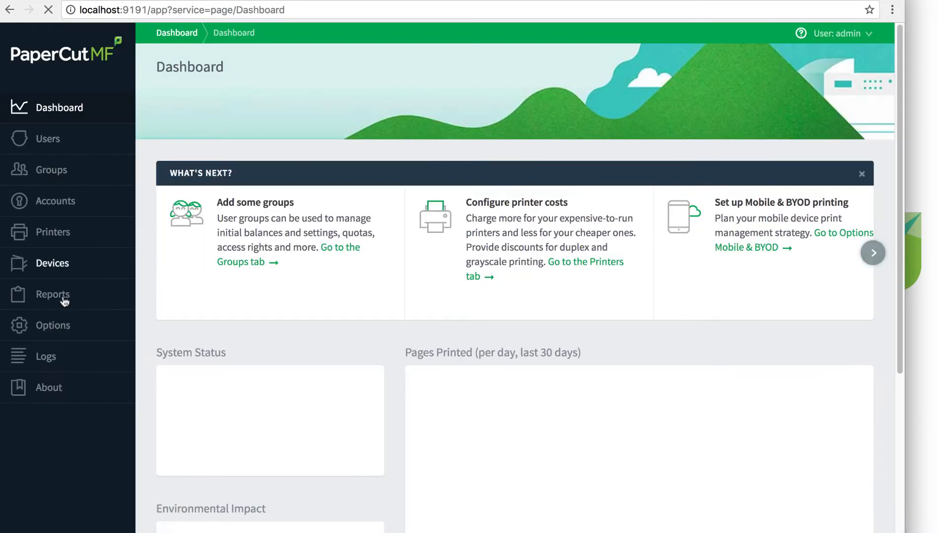
{"action": "left_click", "coordinate": [53, 325]}
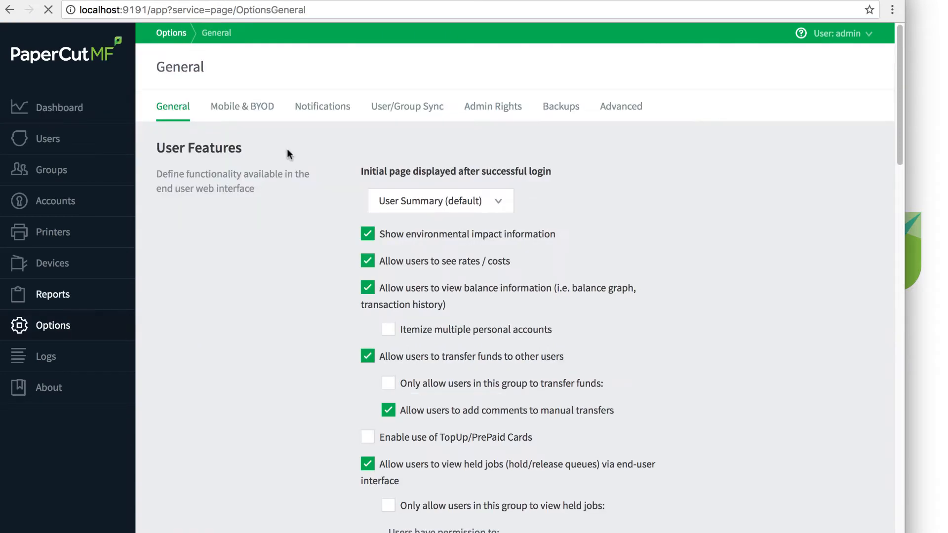
{"action": "scroll", "scroll_direction": "down", "scroll_amount": 3}
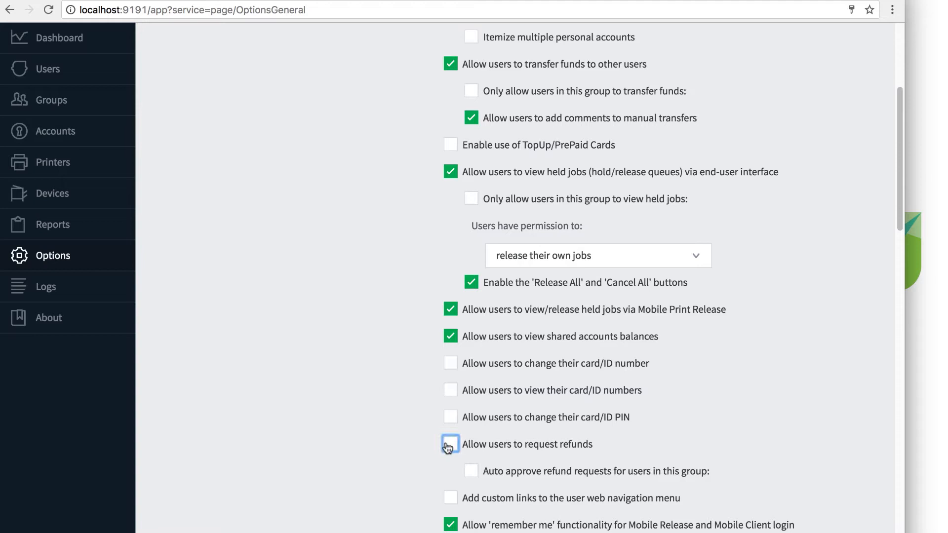
Step: Enable 'Allow users to request refunds' and 'Allow users to enter a reason', requiring a reason
{"action": "left_click", "coordinate": [450, 444]}
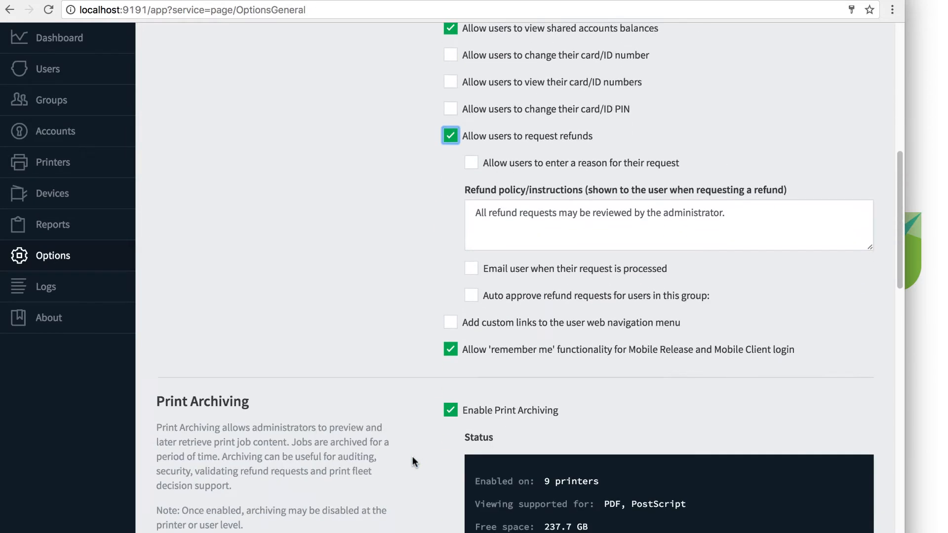
{"action": "scroll", "scroll_direction": "down", "scroll_amount": 3}
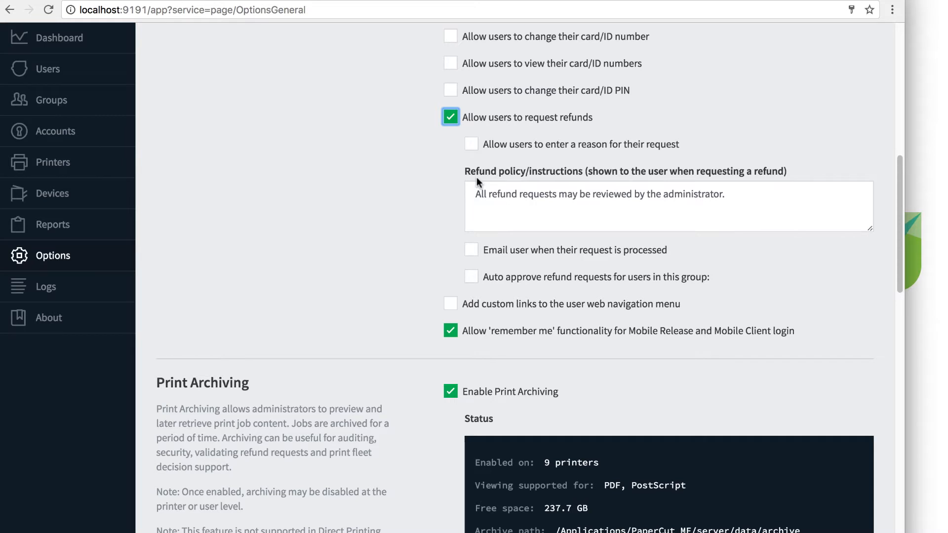
{"action": "mouse_move", "coordinate": [443, 156]}
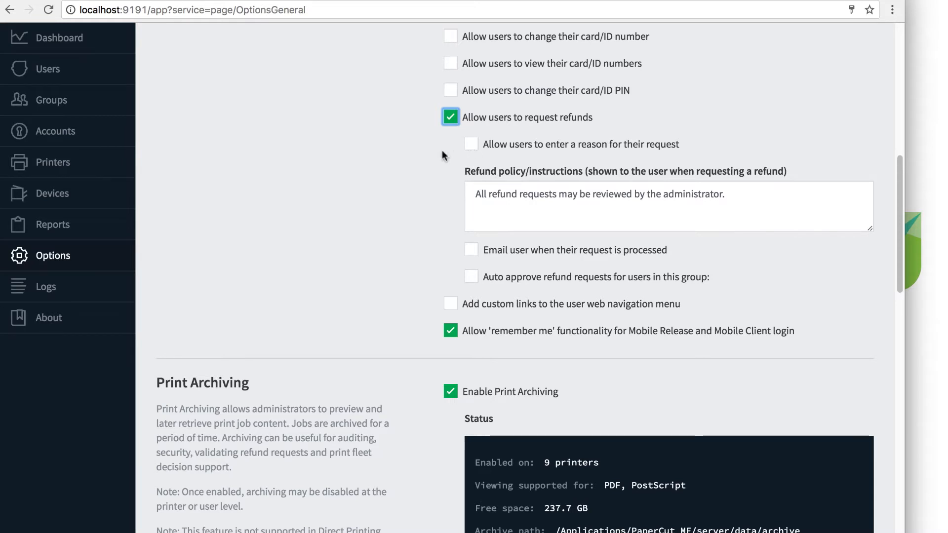
{"action": "mouse_move", "coordinate": [473, 149]}
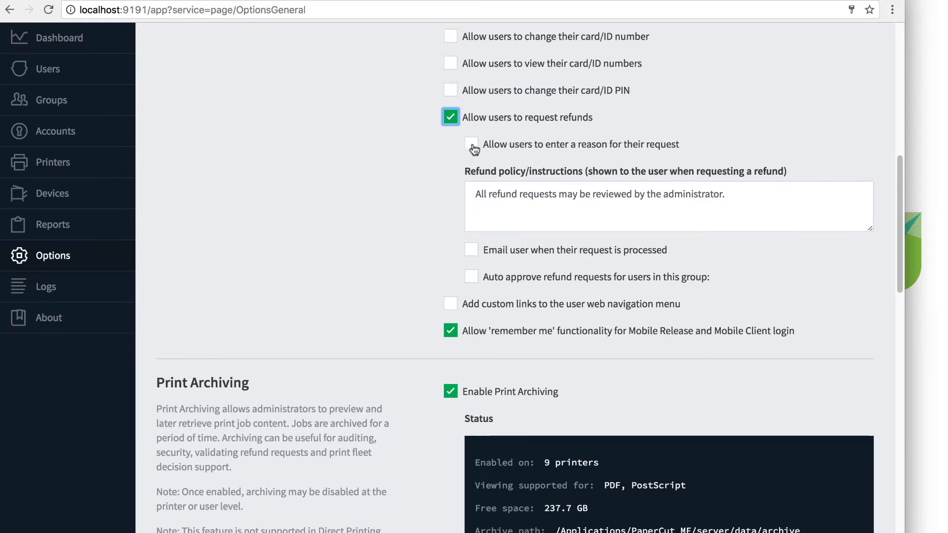
{"action": "left_click", "coordinate": [471, 144]}
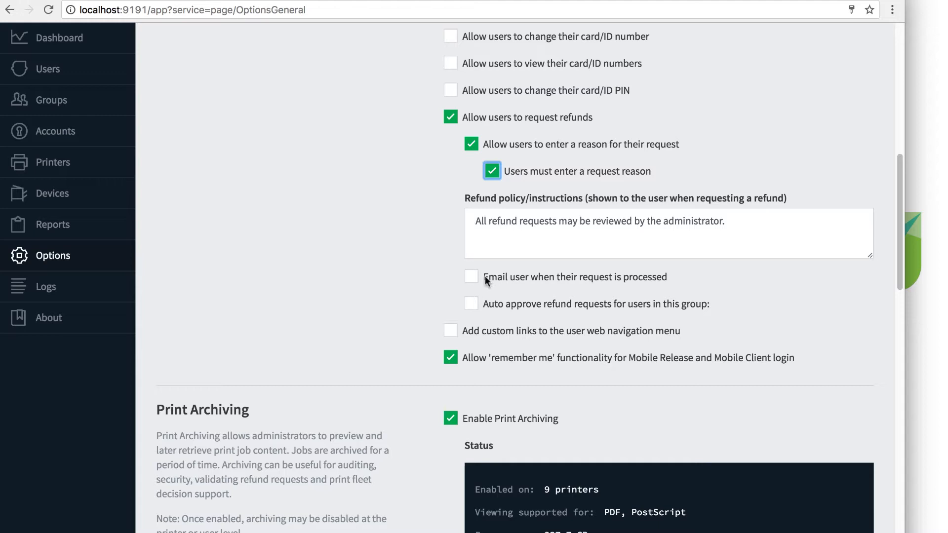
{"action": "mouse_move", "coordinate": [428, 277]}
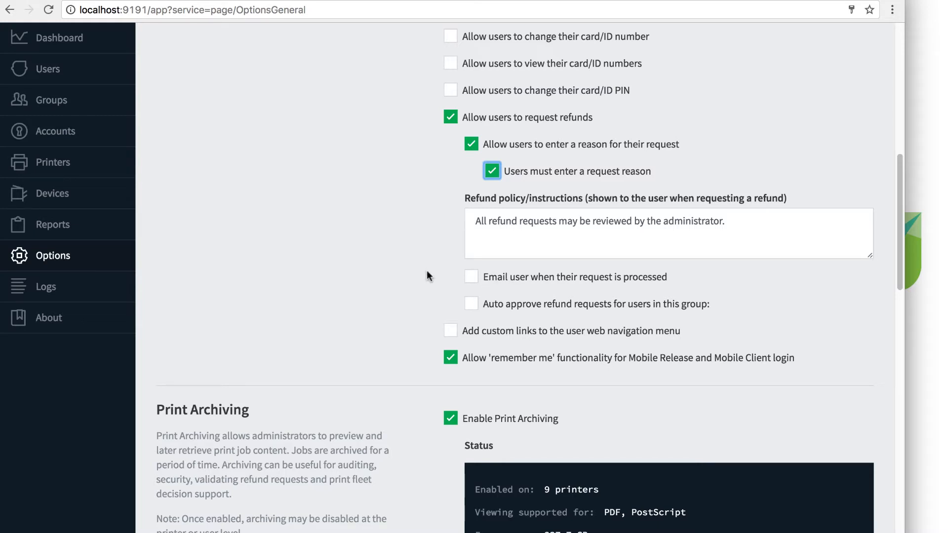
{"action": "mouse_move", "coordinate": [463, 310]}
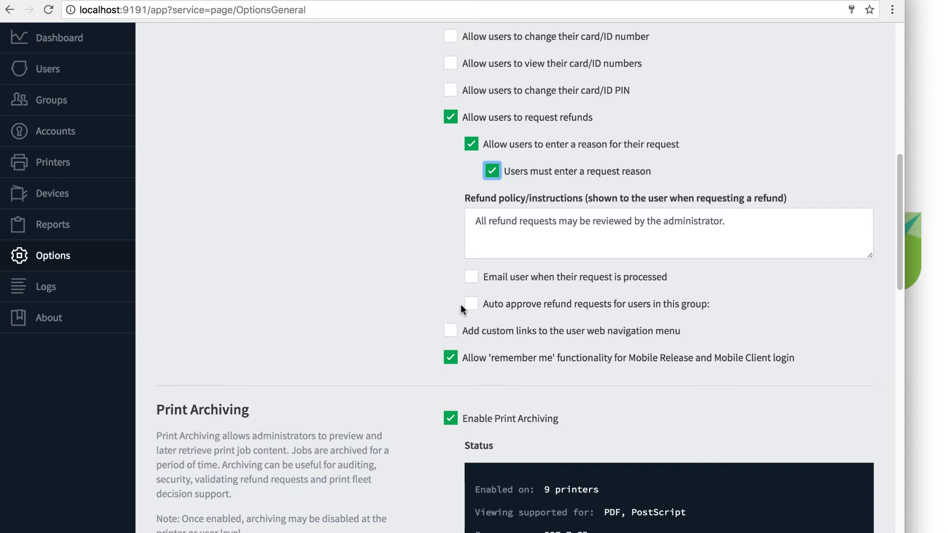
{"action": "scroll", "scroll_direction": "down", "scroll_amount": 3}
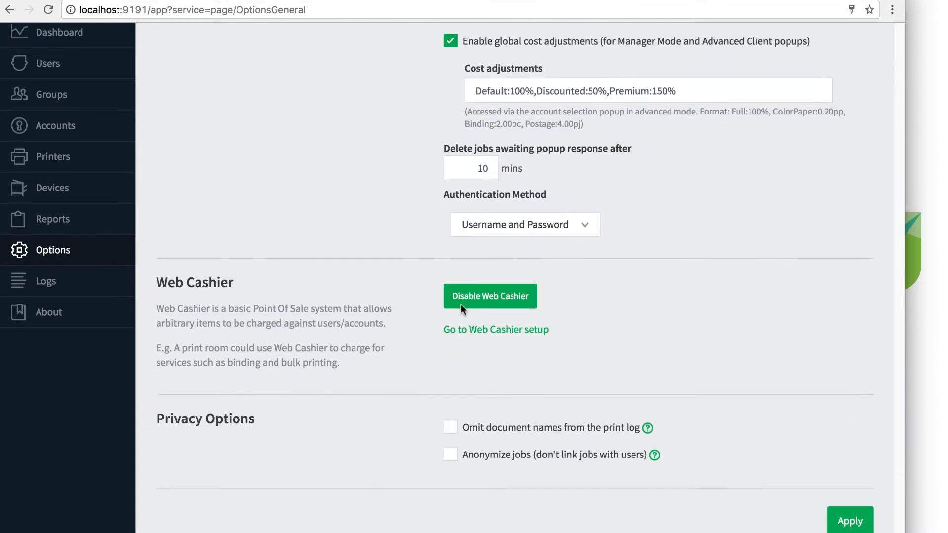
Step: Apply the refund settings and open the user web login via the balance window's Details
{"action": "left_click", "coordinate": [849, 521]}
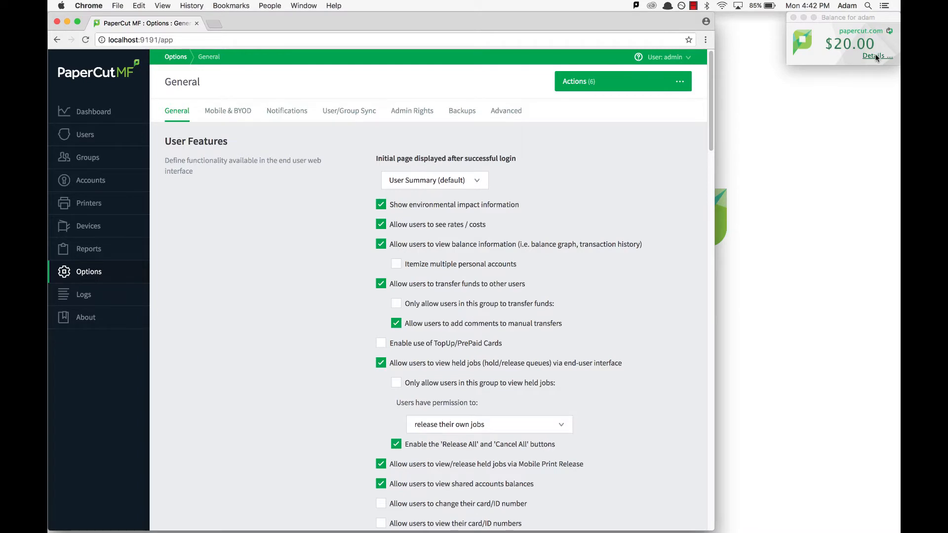
{"action": "left_click", "coordinate": [873, 55]}
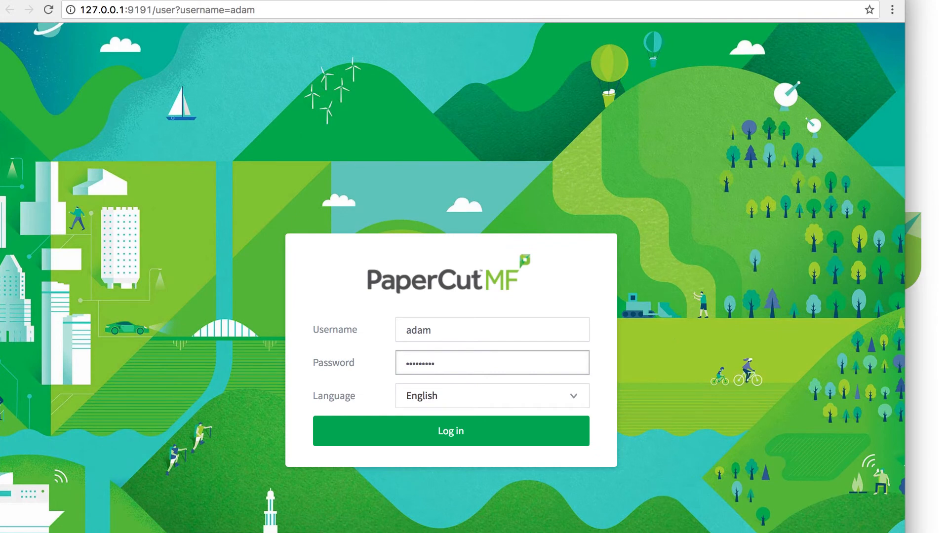
Step: Log in as the user, open Recent Print Jobs, and request a refund on the top job
{"action": "left_click", "coordinate": [450, 432]}
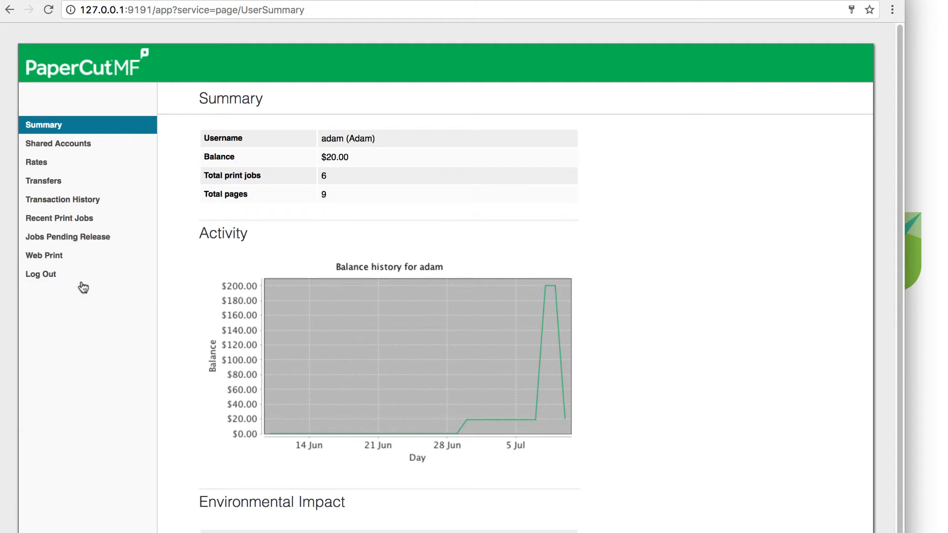
{"action": "left_click", "coordinate": [60, 218]}
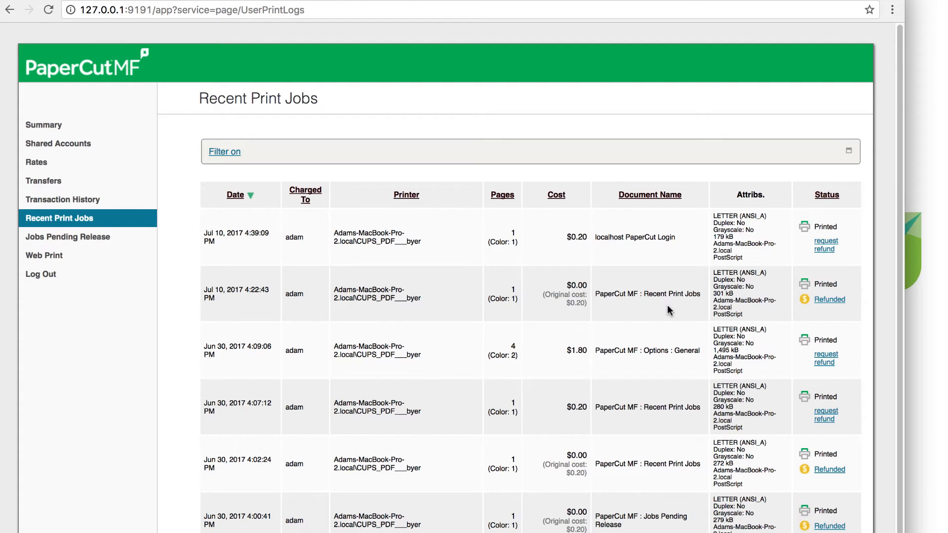
{"action": "mouse_move", "coordinate": [788, 261]}
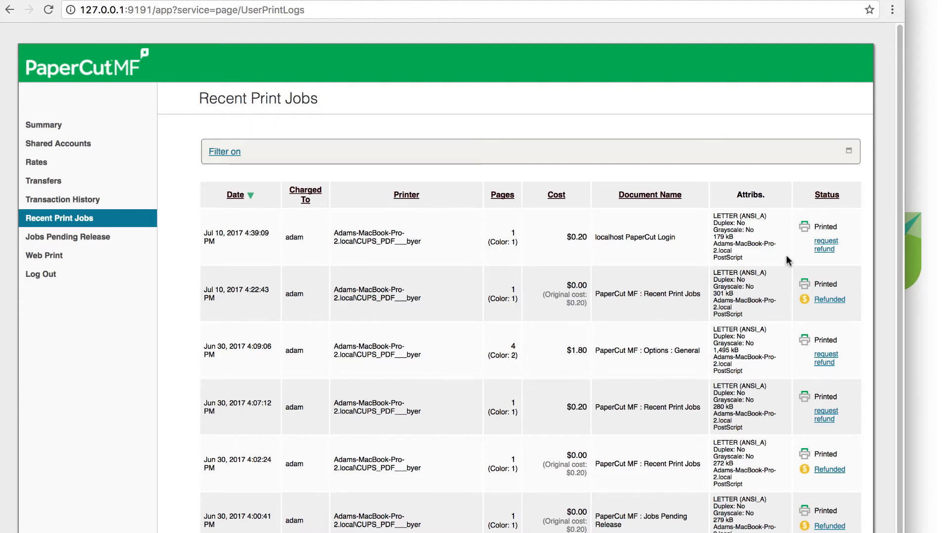
{"action": "left_click", "coordinate": [825, 244]}
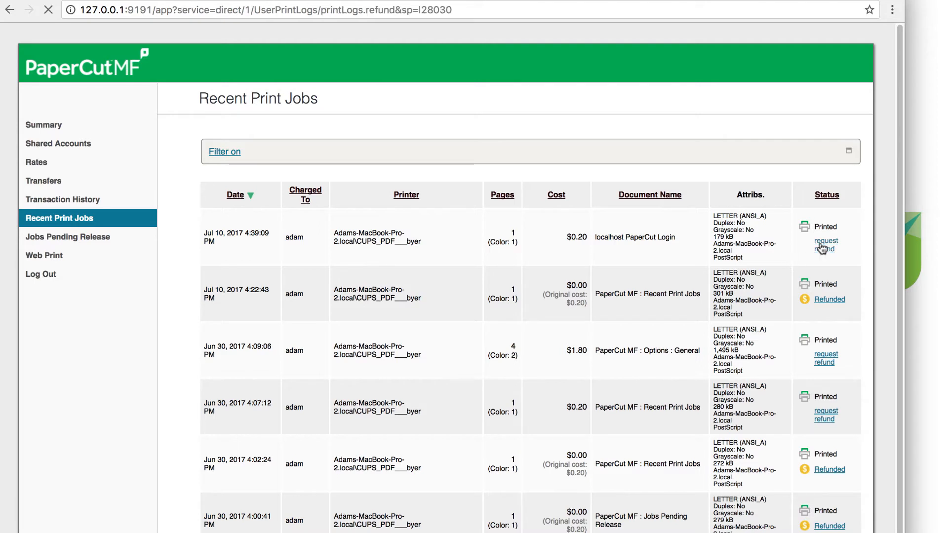
Step: Send a Full amount refund request with reason 'Oops! Paper Jam!'
{"action": "left_click", "coordinate": [825, 245]}
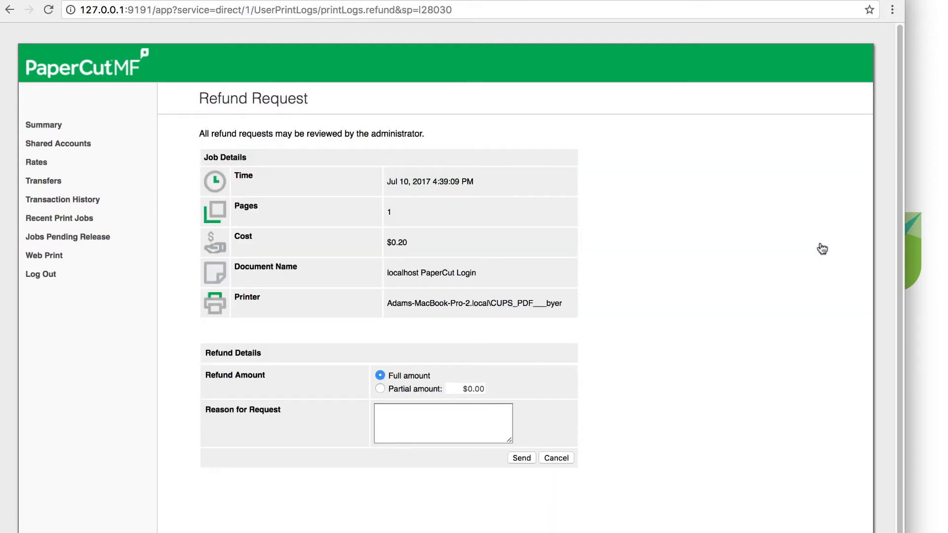
{"action": "mouse_move", "coordinate": [507, 385]}
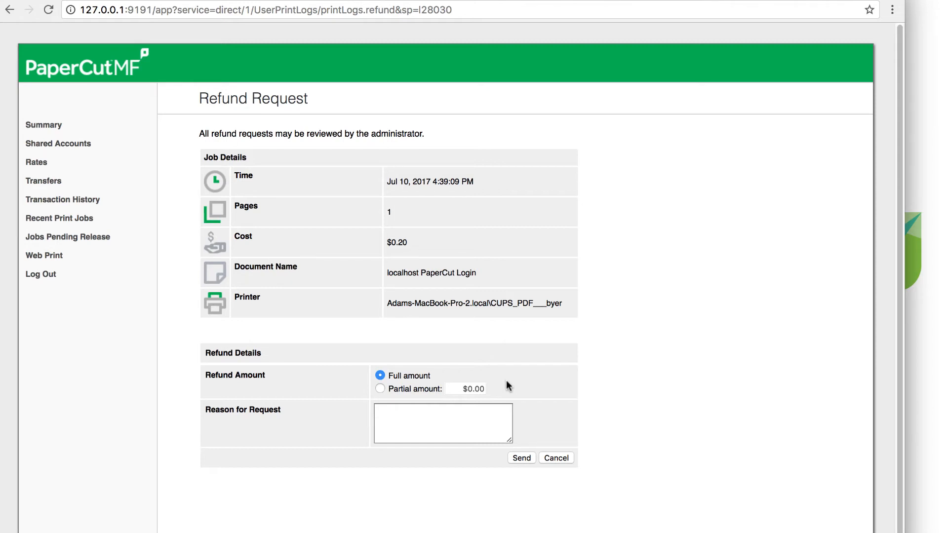
{"action": "left_click", "coordinate": [443, 422]}
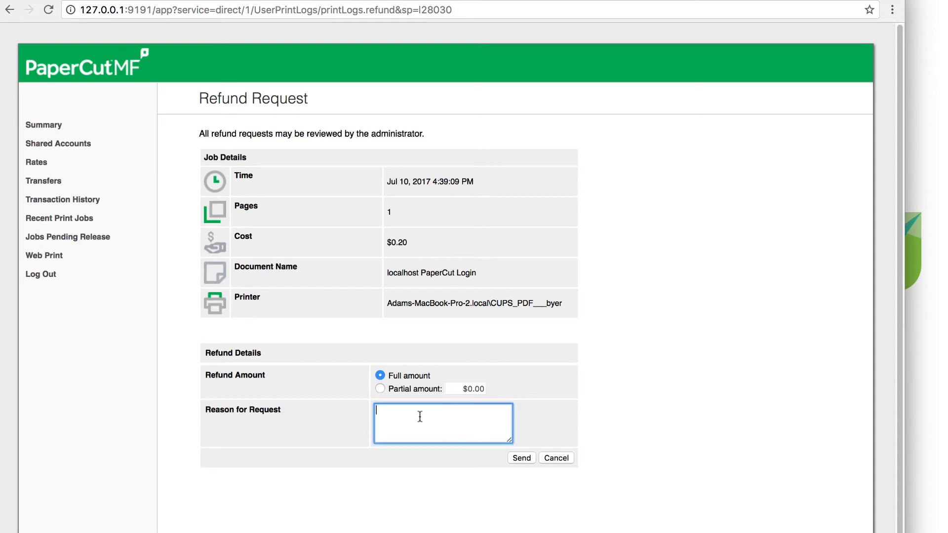
{"action": "type", "text": "O"}
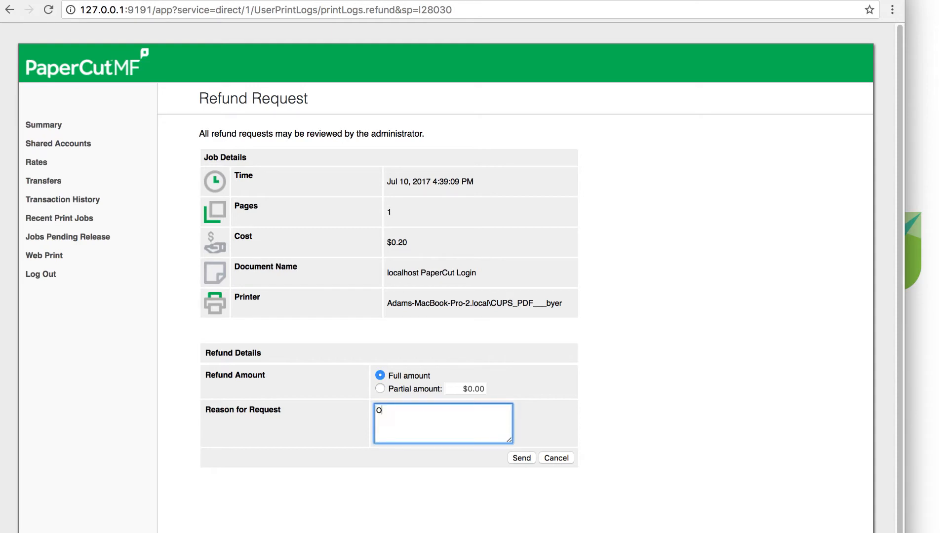
{"action": "type", "text": "ops! Pp"}
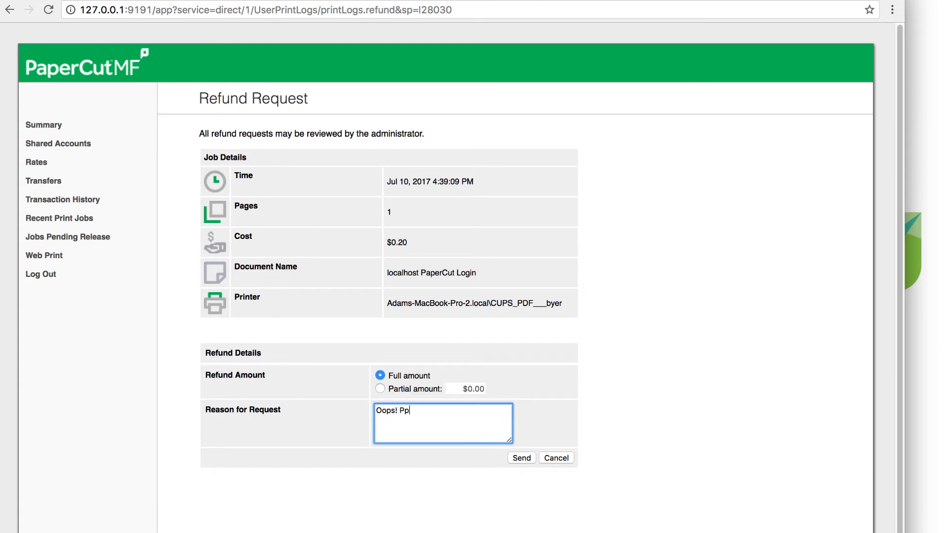
{"action": "type", "text": "aper Jam!"}
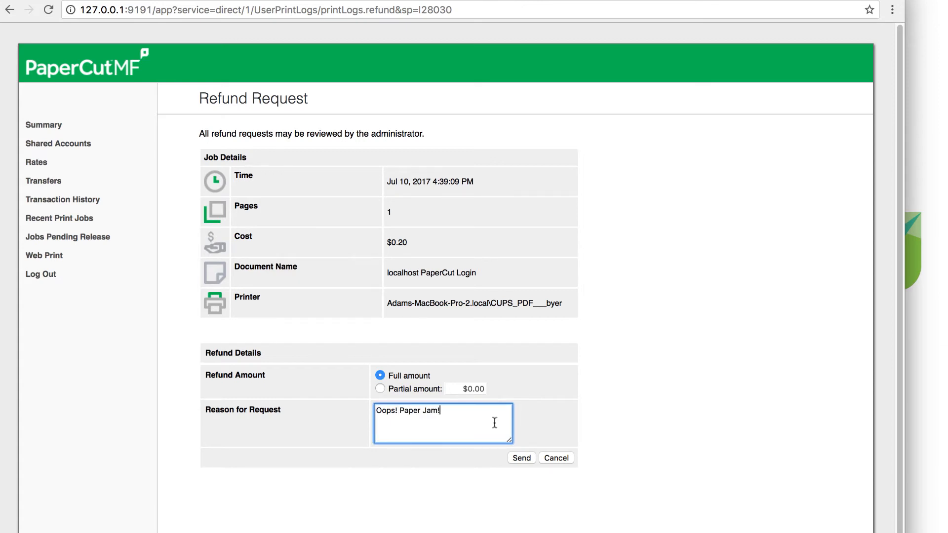
{"action": "left_click", "coordinate": [522, 457]}
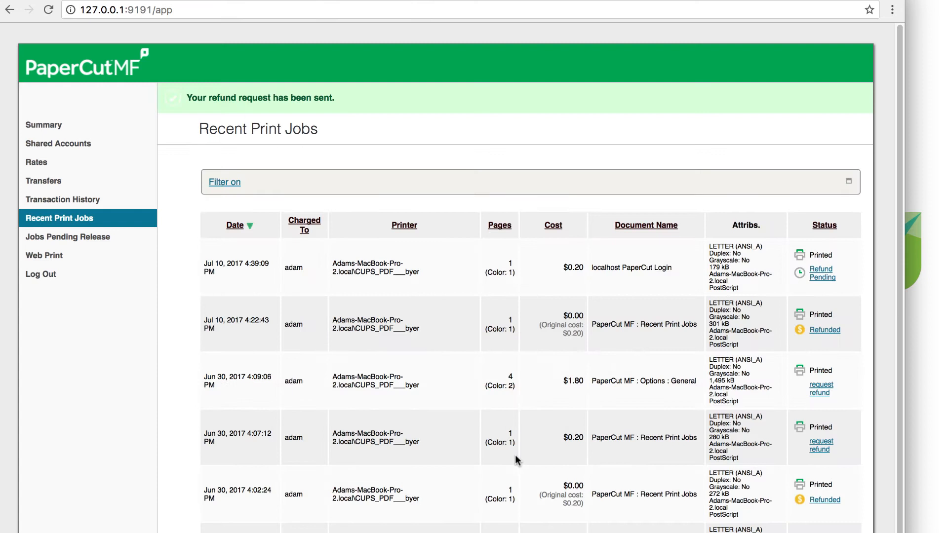
{"action": "mouse_move", "coordinate": [801, 283]}
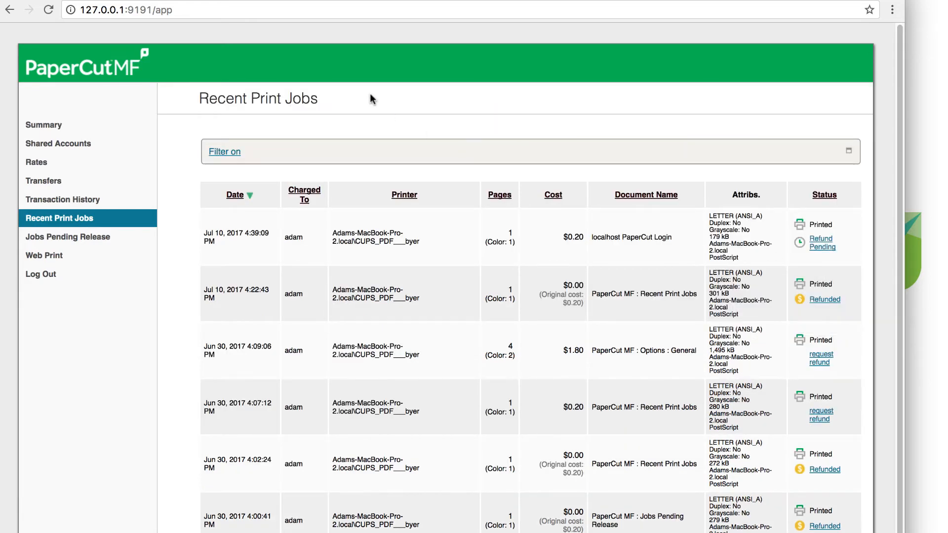
{"action": "mouse_move", "coordinate": [224, 57]}
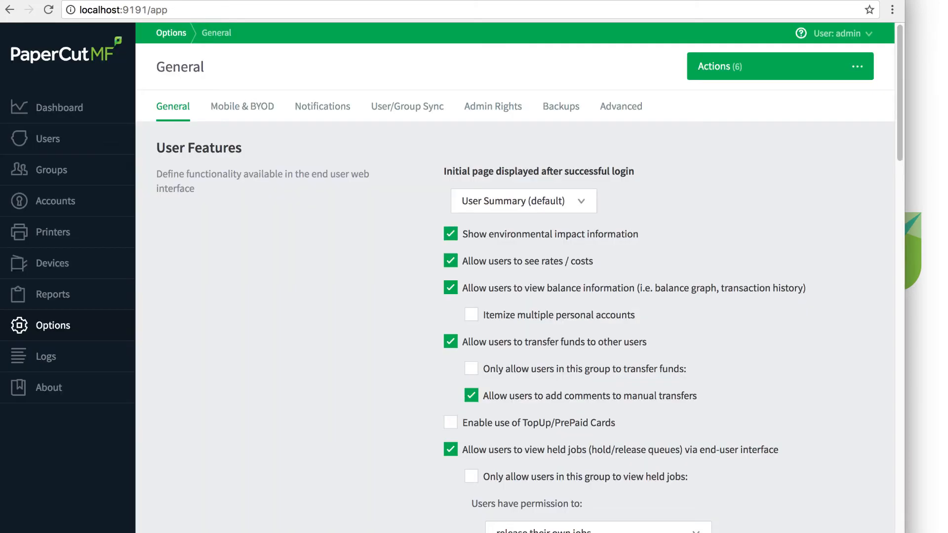
{"action": "mouse_move", "coordinate": [54, 231]}
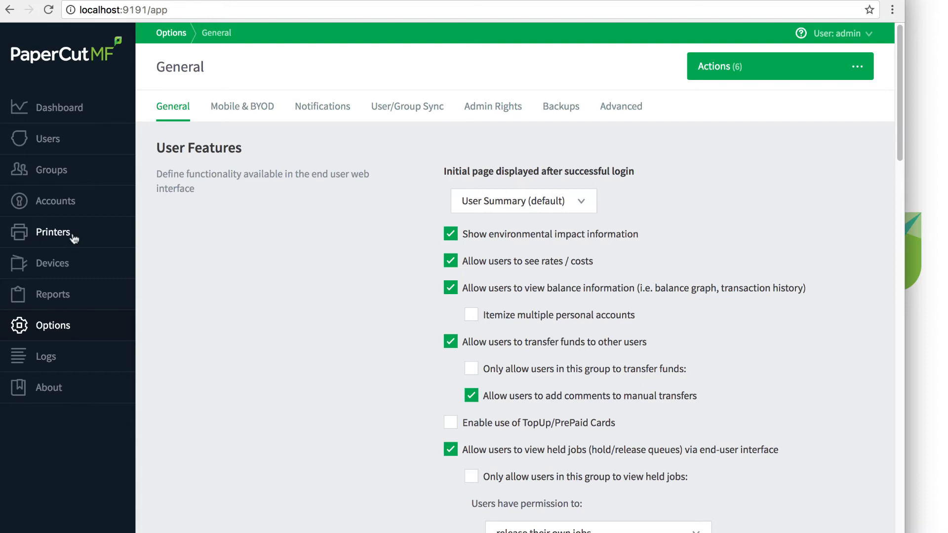
Step: Open Printers > Refunds in the admin console to see Adam's pending $0.20 request
{"action": "left_click", "coordinate": [53, 232]}
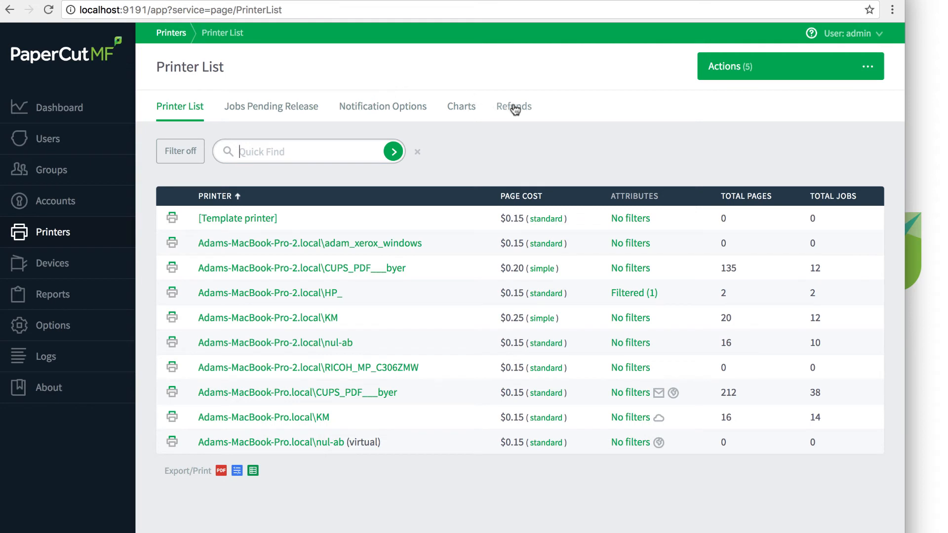
{"action": "left_click", "coordinate": [514, 107]}
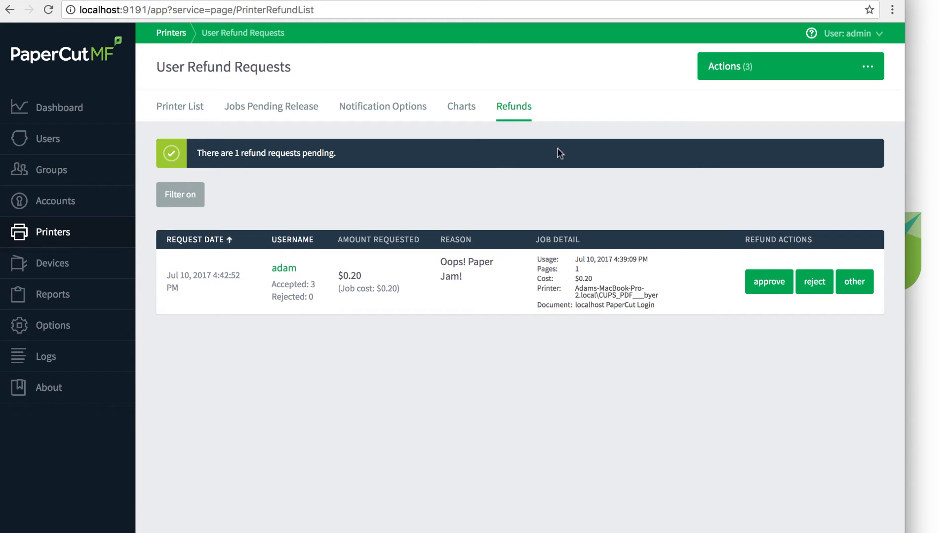
{"action": "mouse_move", "coordinate": [854, 281]}
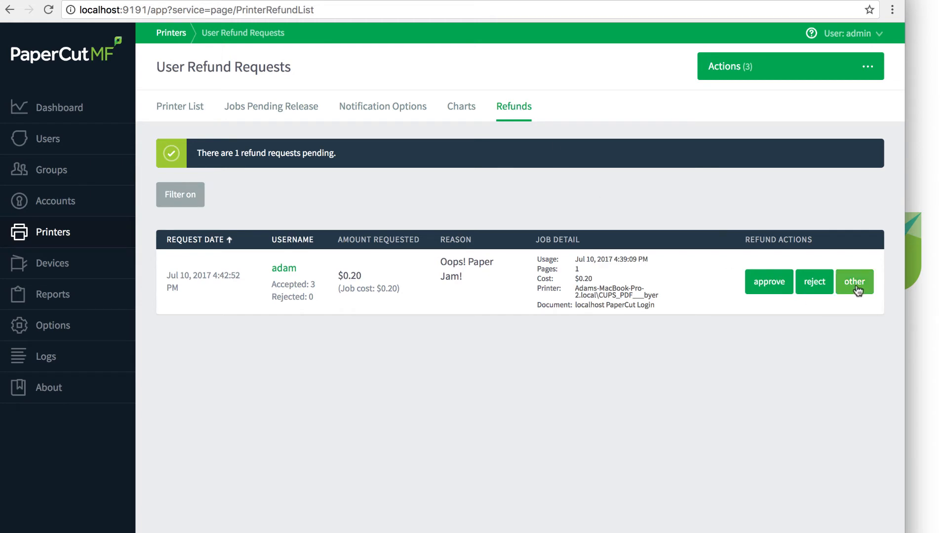
Step: Process Adam's paper-jam request via 'other', refunding the full $0.20
{"action": "left_click", "coordinate": [854, 282]}
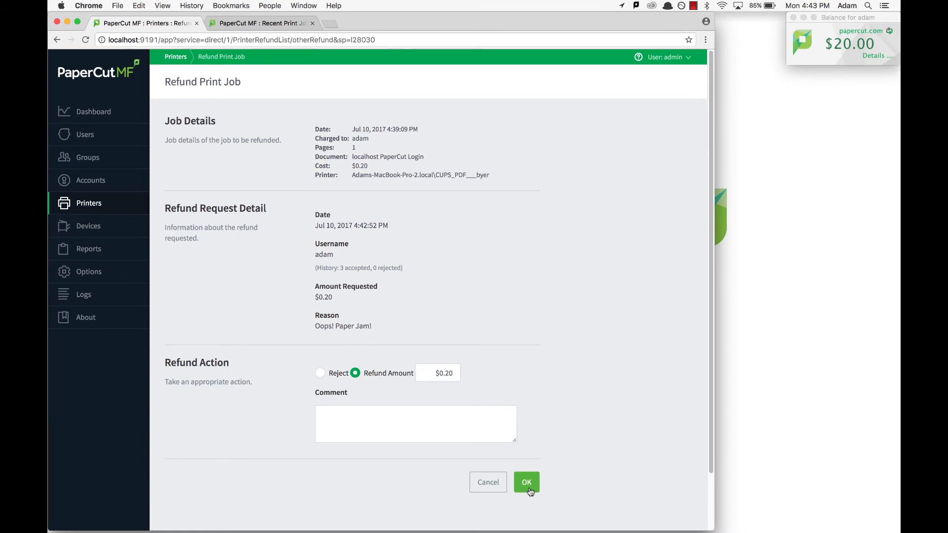
{"action": "left_click", "coordinate": [526, 482]}
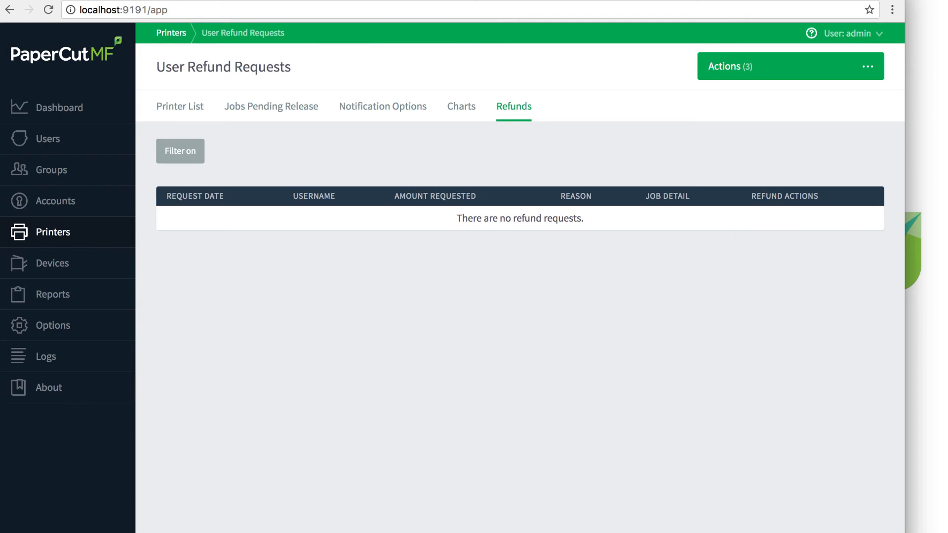
{"action": "mouse_move", "coordinate": [628, 174]}
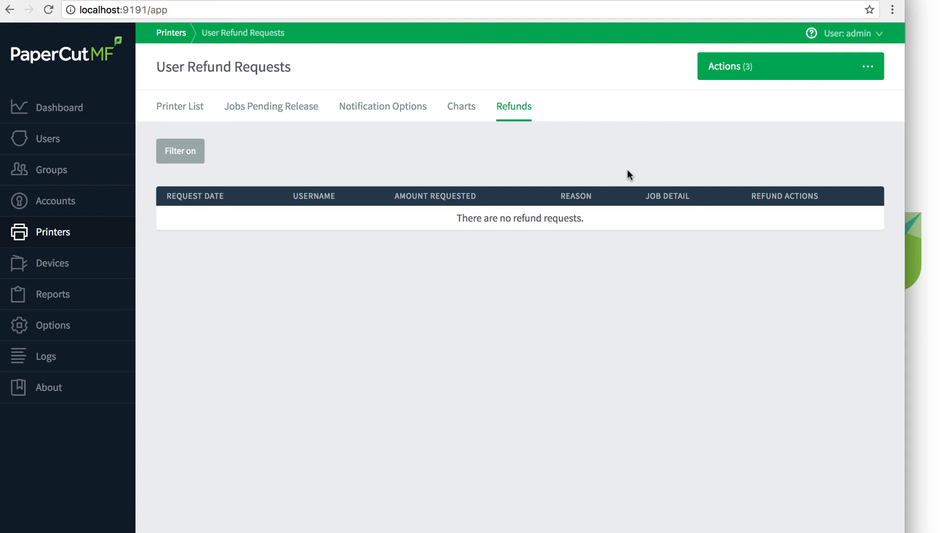
{"action": "mouse_move", "coordinate": [337, 293]}
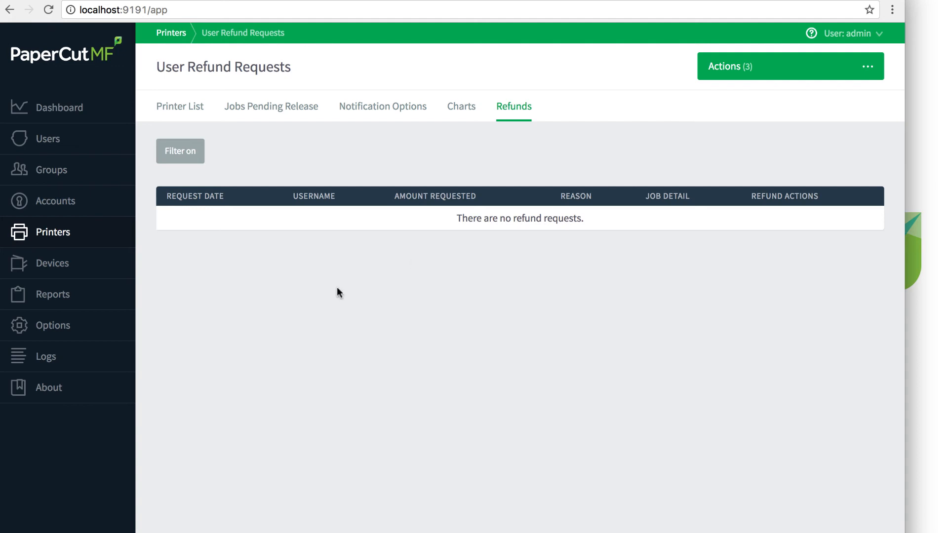
Step: Under Options > Notifications, enable Pending refund requests notifications with Notify set to Daily
{"action": "left_click", "coordinate": [53, 325]}
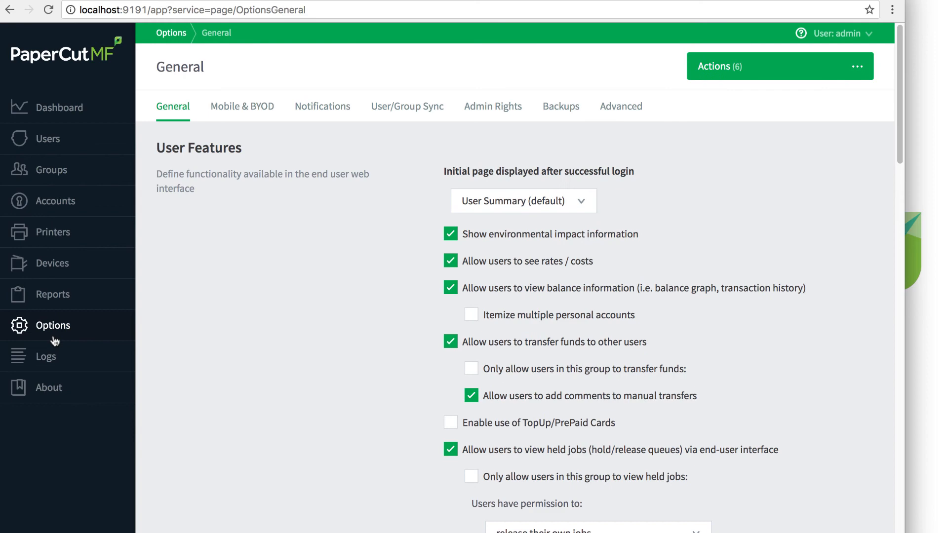
{"action": "left_click", "coordinate": [323, 105]}
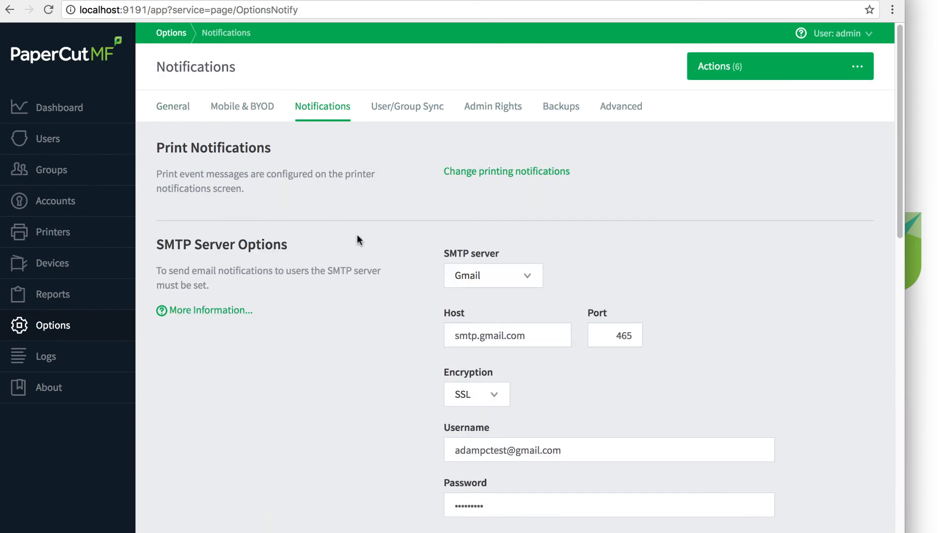
{"action": "scroll", "scroll_direction": "down", "scroll_amount": 3}
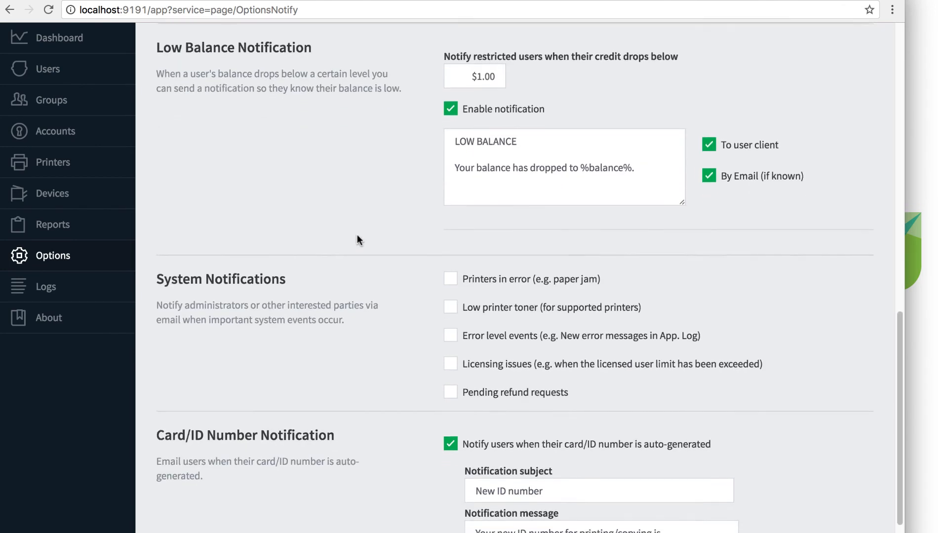
{"action": "scroll", "scroll_direction": "down", "scroll_amount": 3}
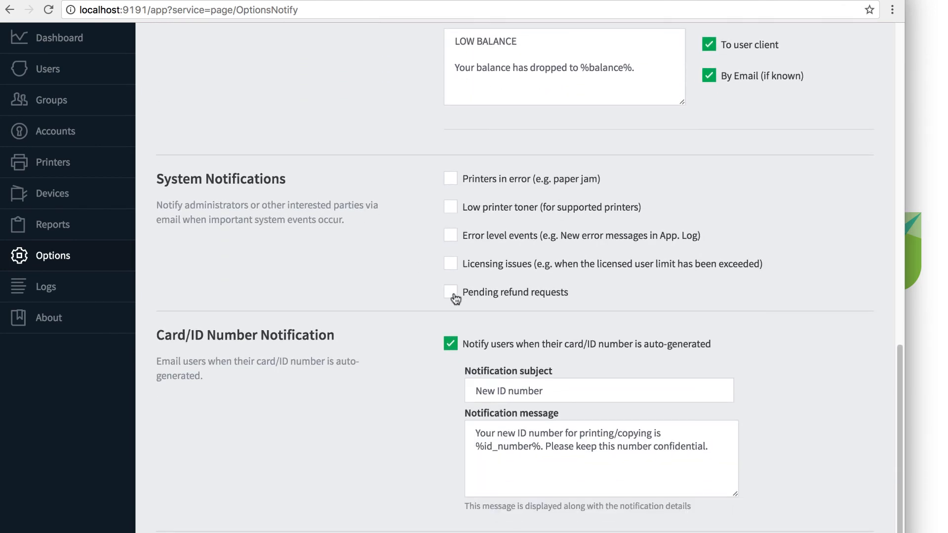
{"action": "left_click", "coordinate": [451, 291]}
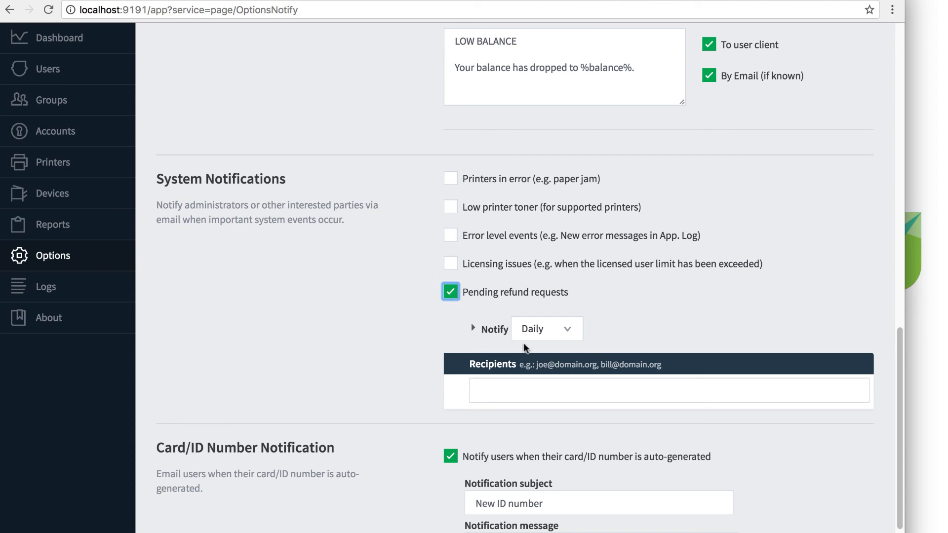
{"action": "left_click", "coordinate": [544, 328]}
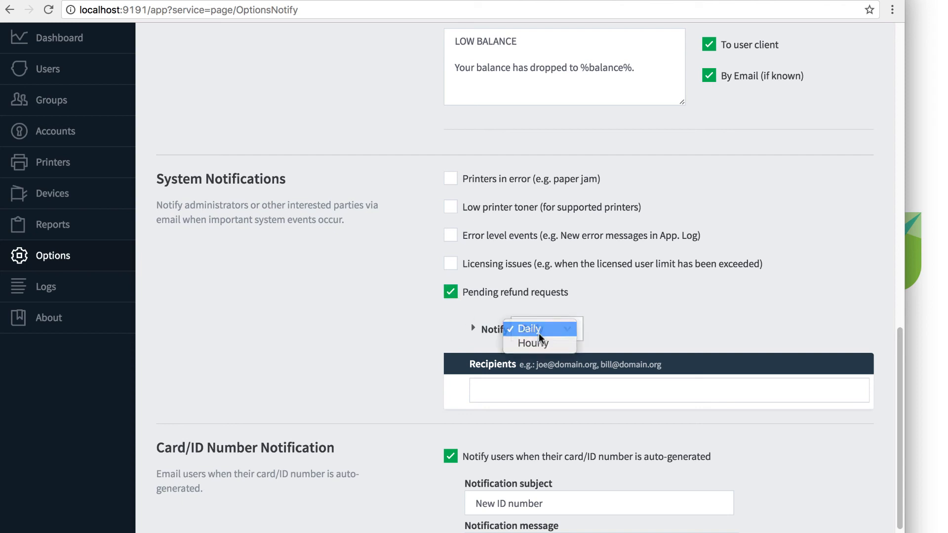
{"action": "left_click", "coordinate": [528, 329]}
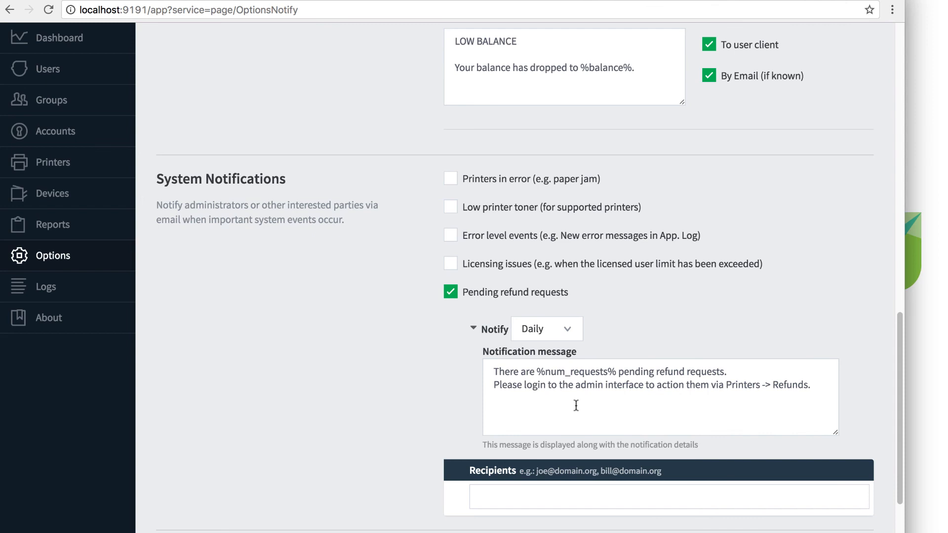
{"action": "mouse_move", "coordinate": [464, 502]}
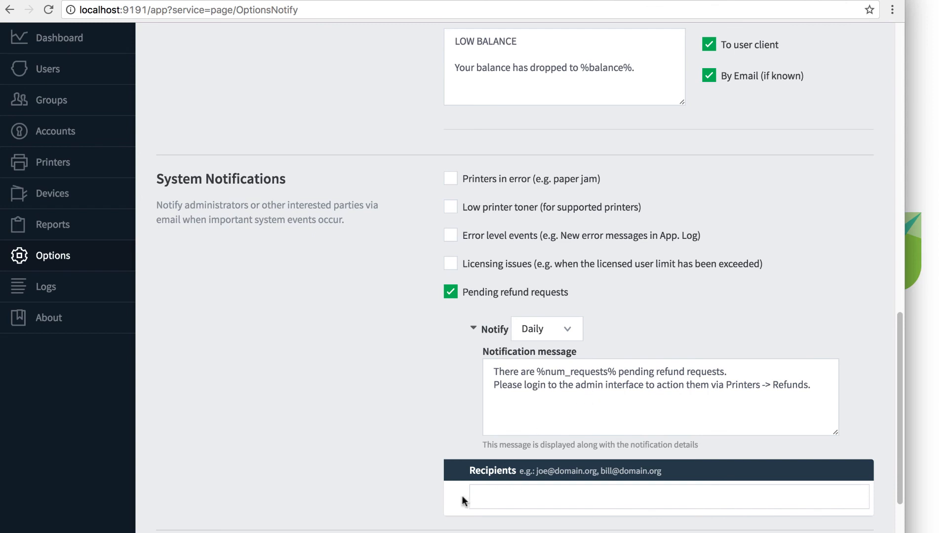